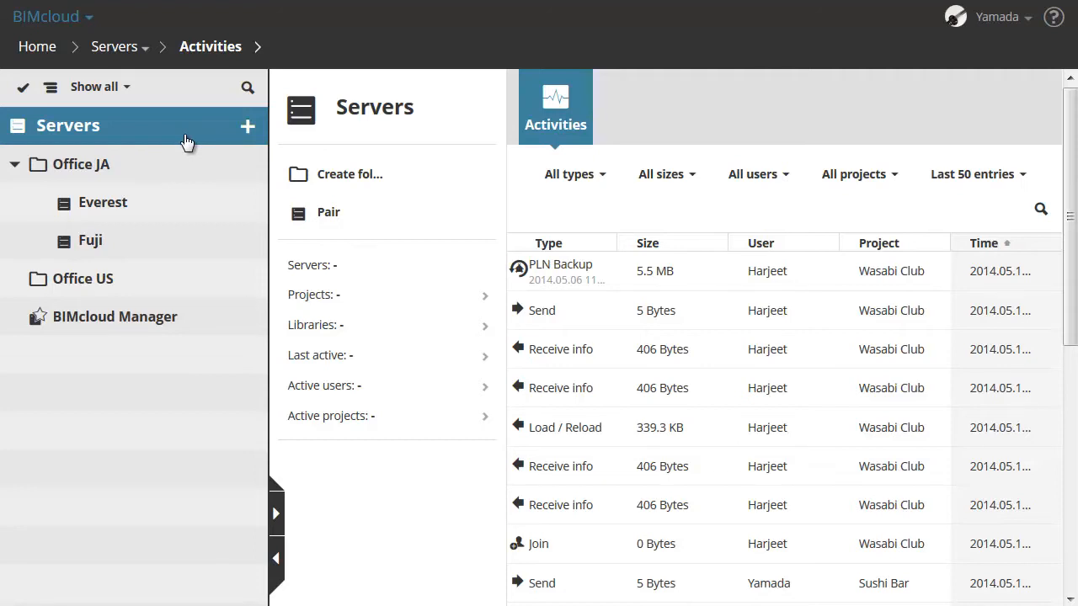
mouse_move(188, 128)
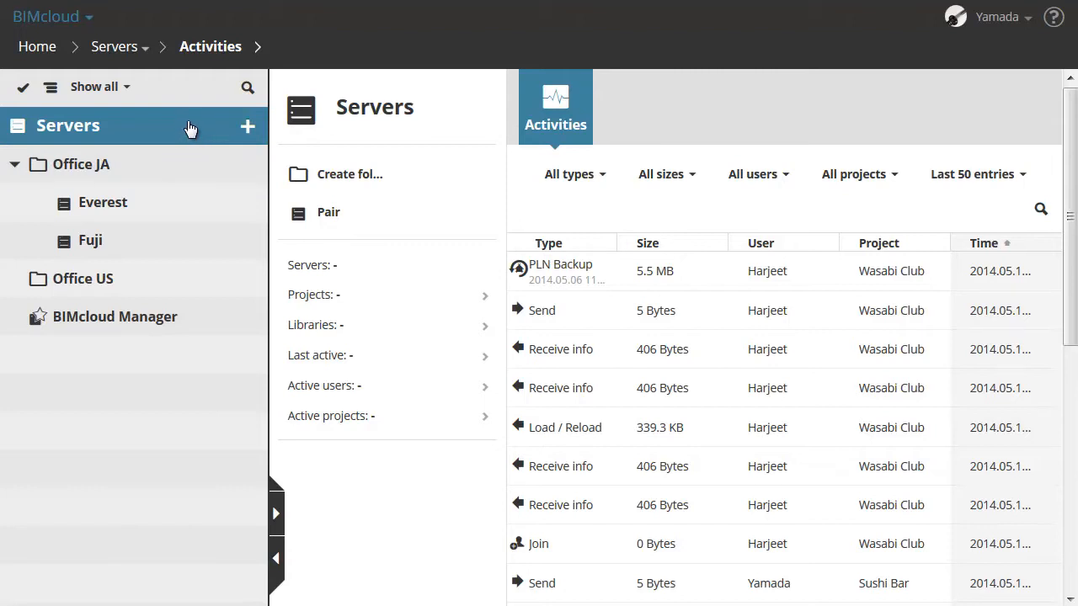
mouse_move(201, 128)
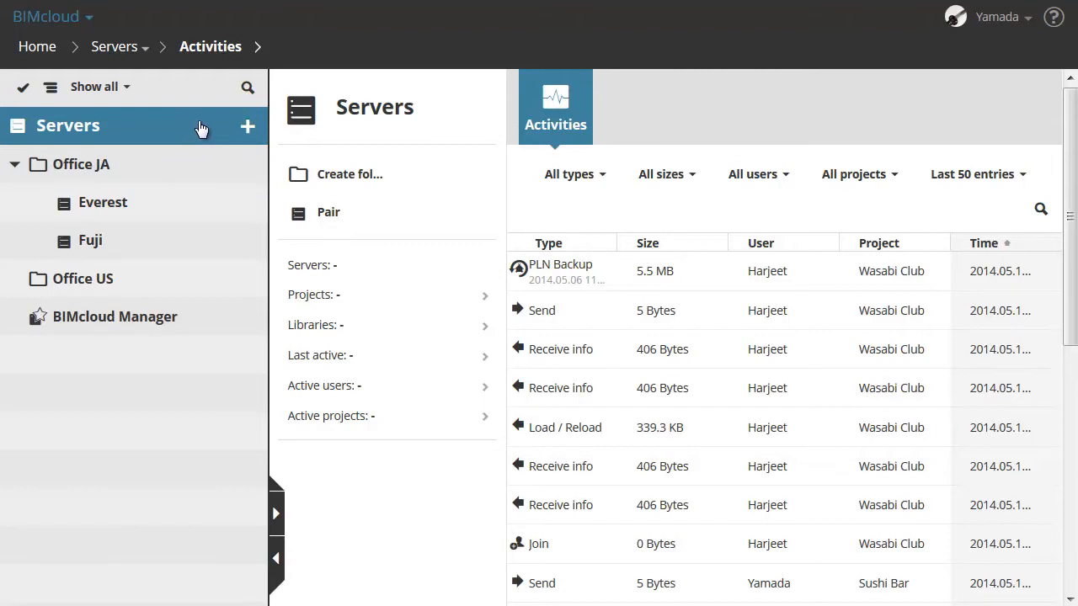
mouse_move(556, 118)
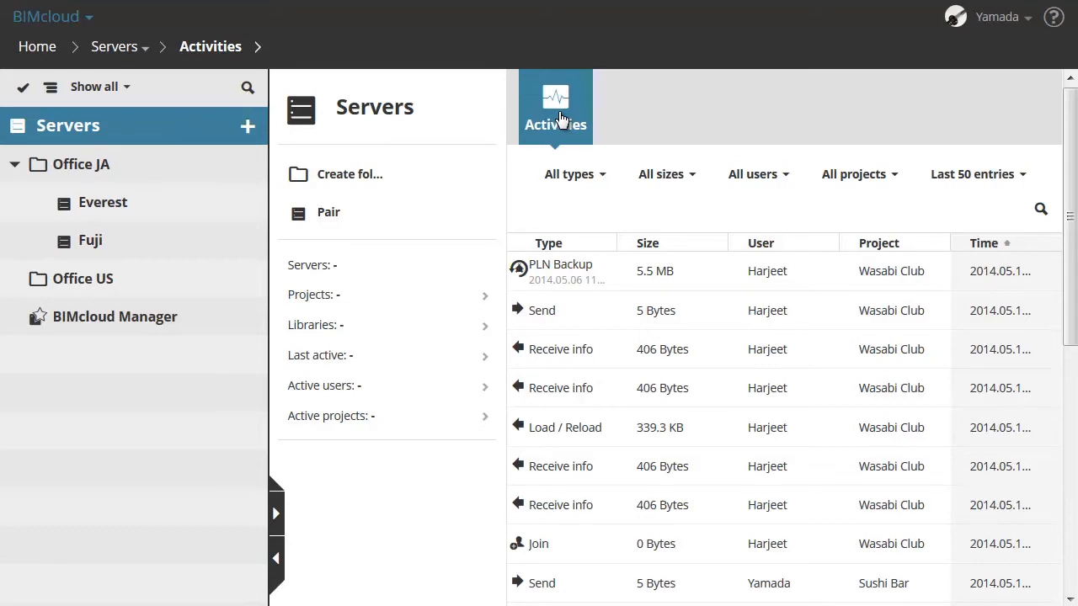
mouse_move(179, 140)
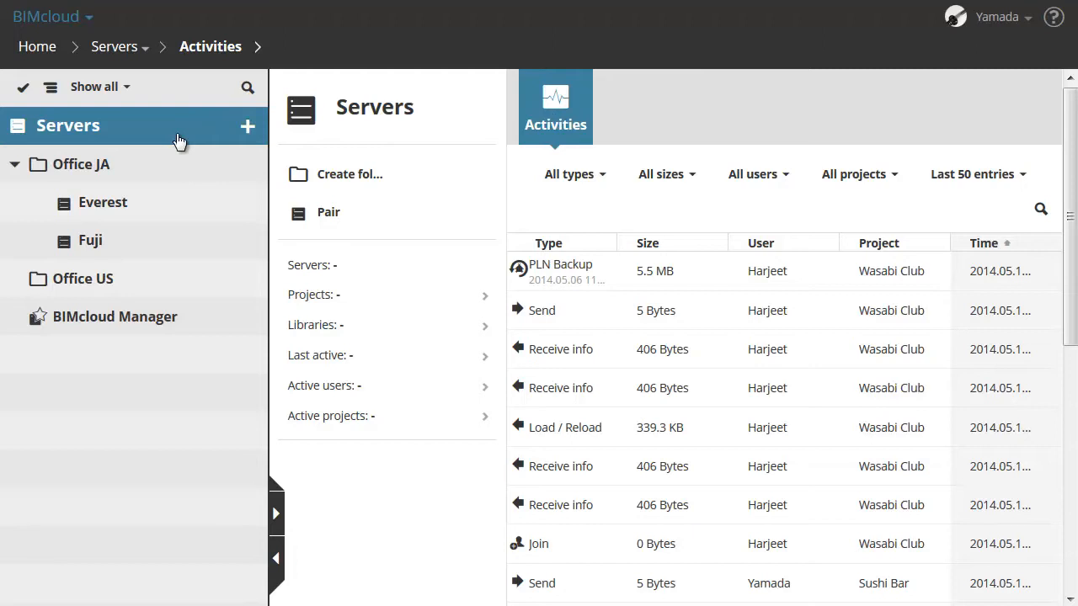
Show the Settings panel of the Office JA folder with its name field
click(81, 166)
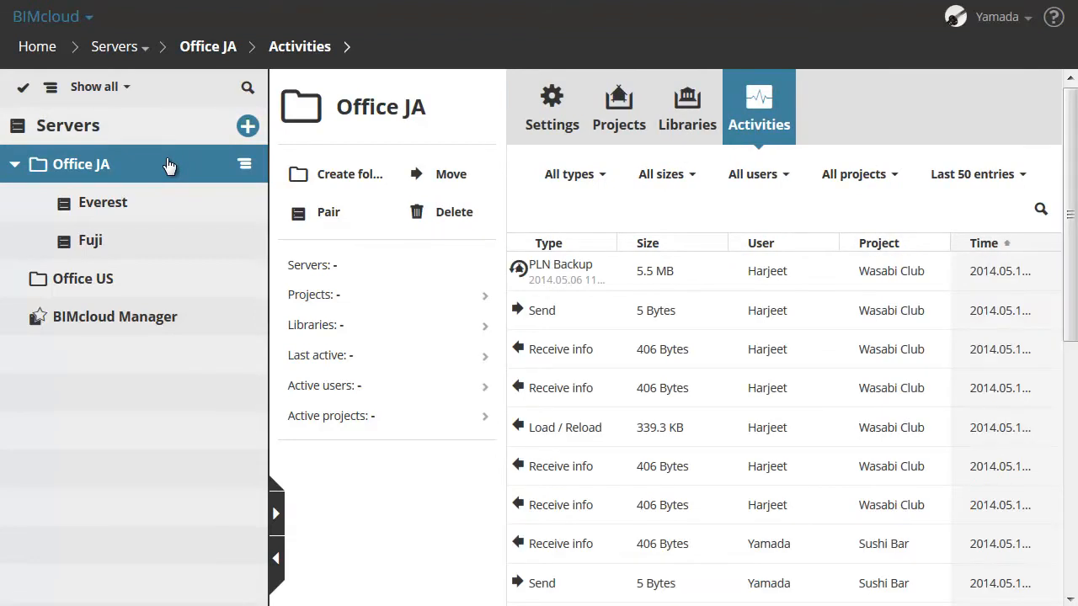
click(556, 108)
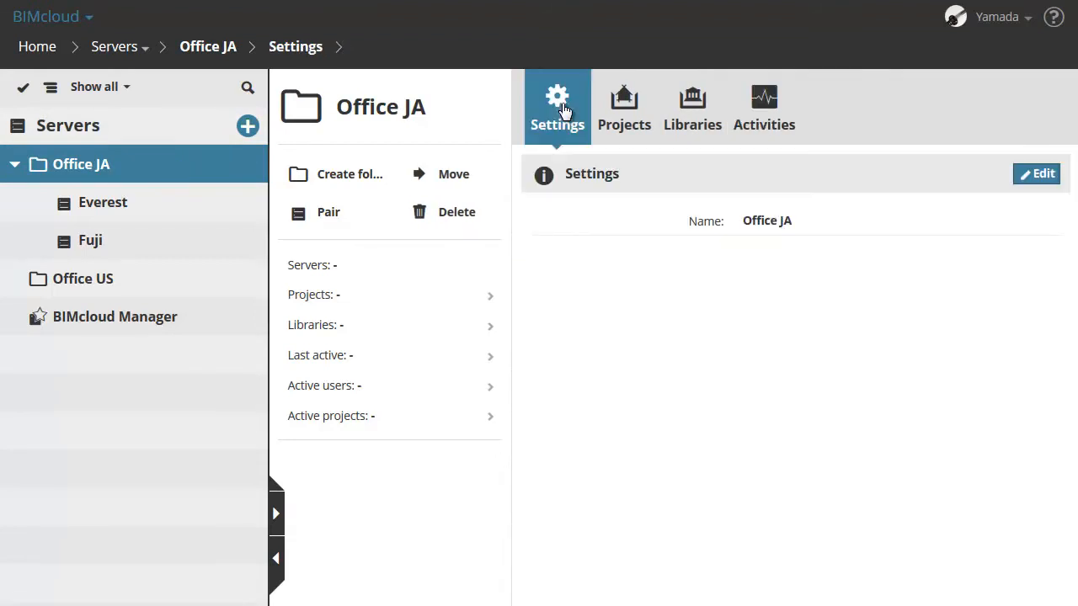
click(1037, 174)
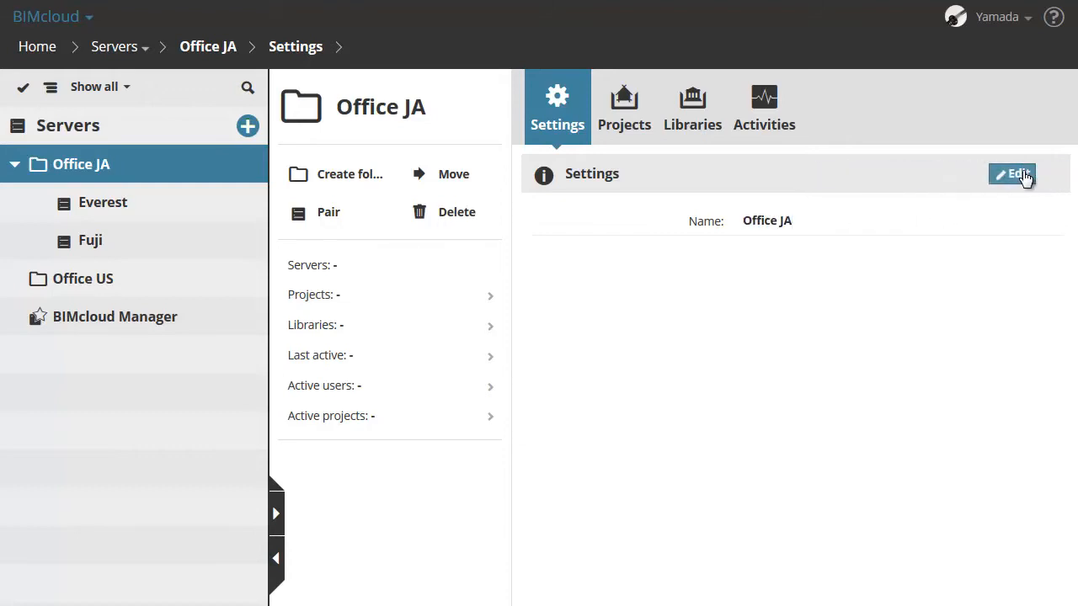
Sort Office JA's hosted projects by Size, Folder path and Last active, then list its hosted libraries
click(623, 108)
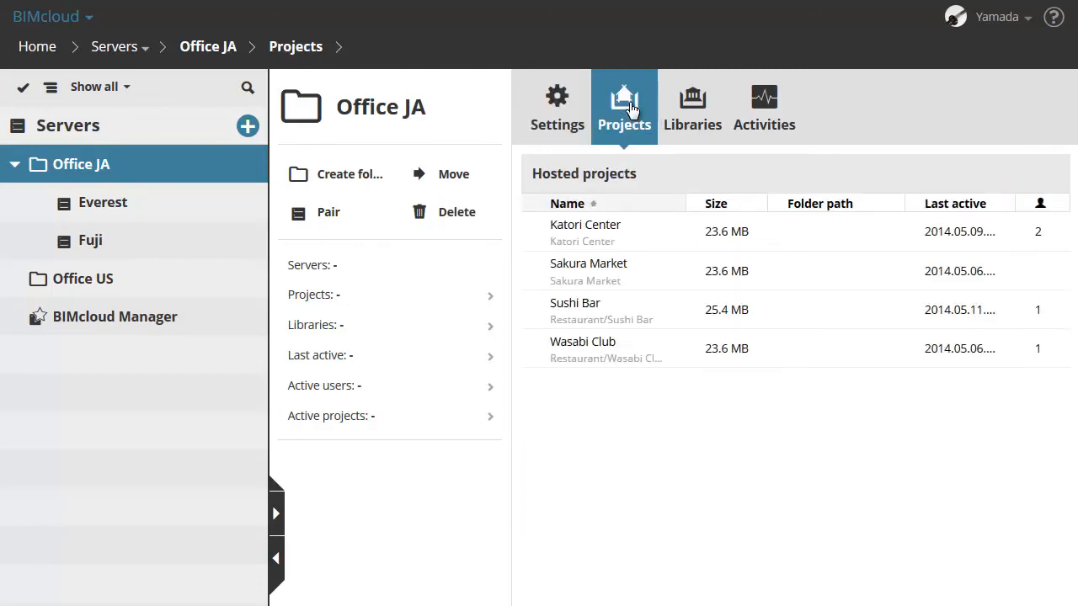
mouse_move(648, 271)
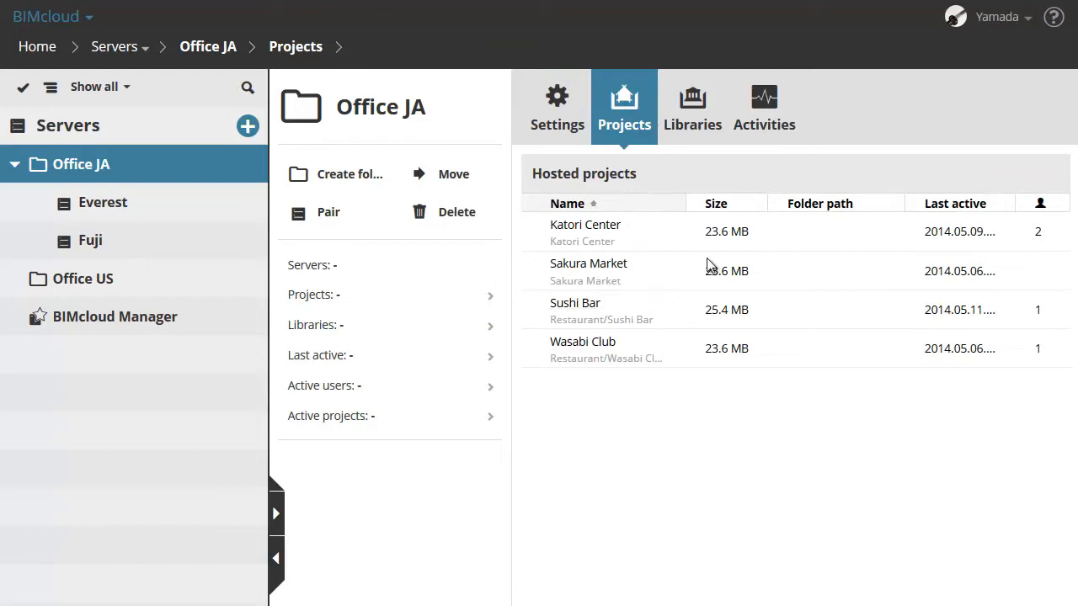
click(716, 202)
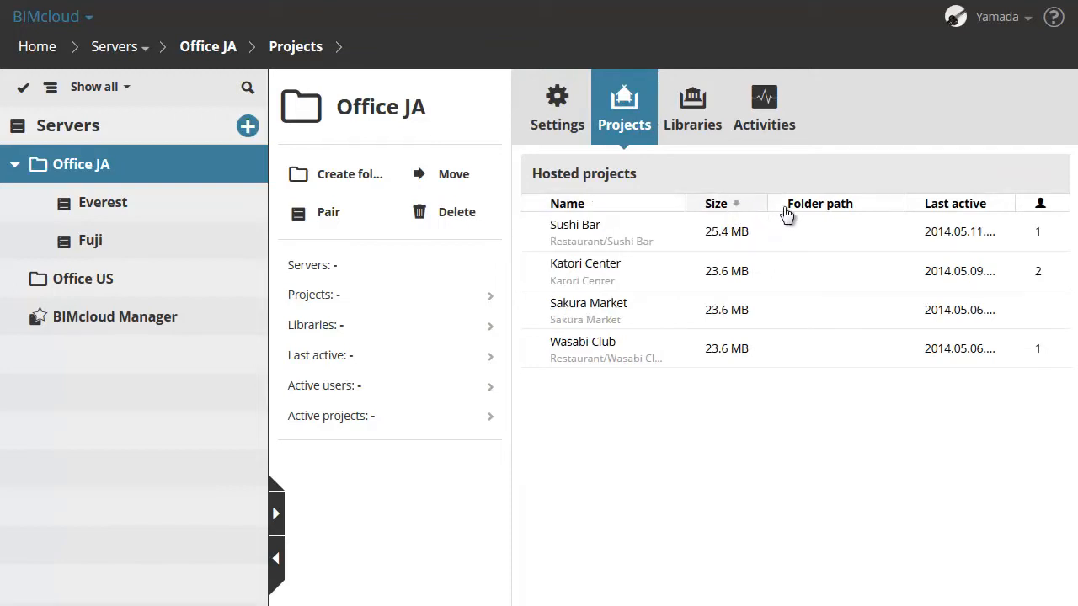
click(819, 202)
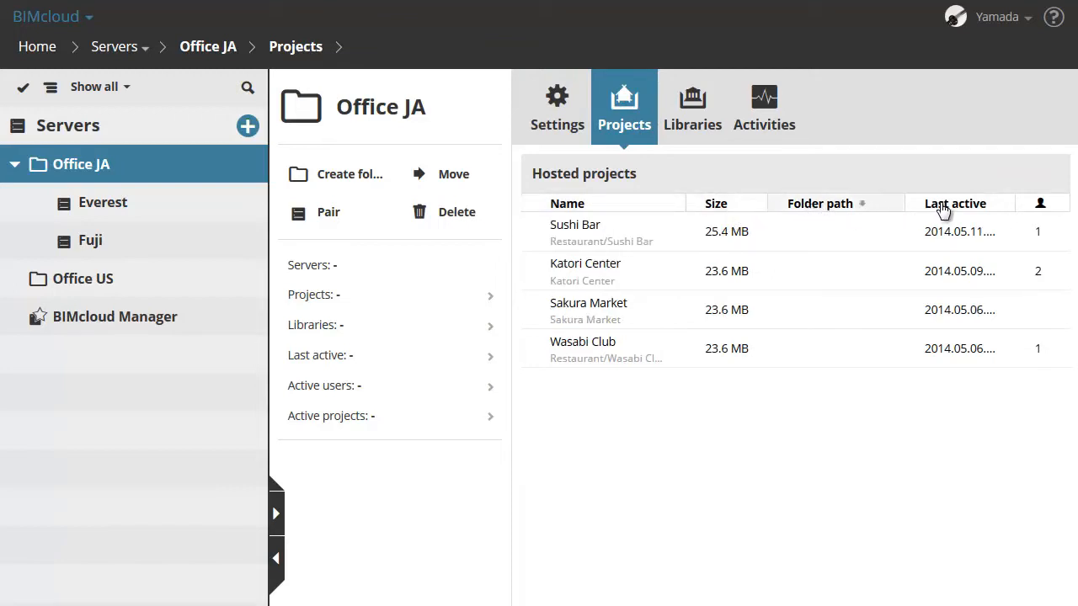
click(566, 202)
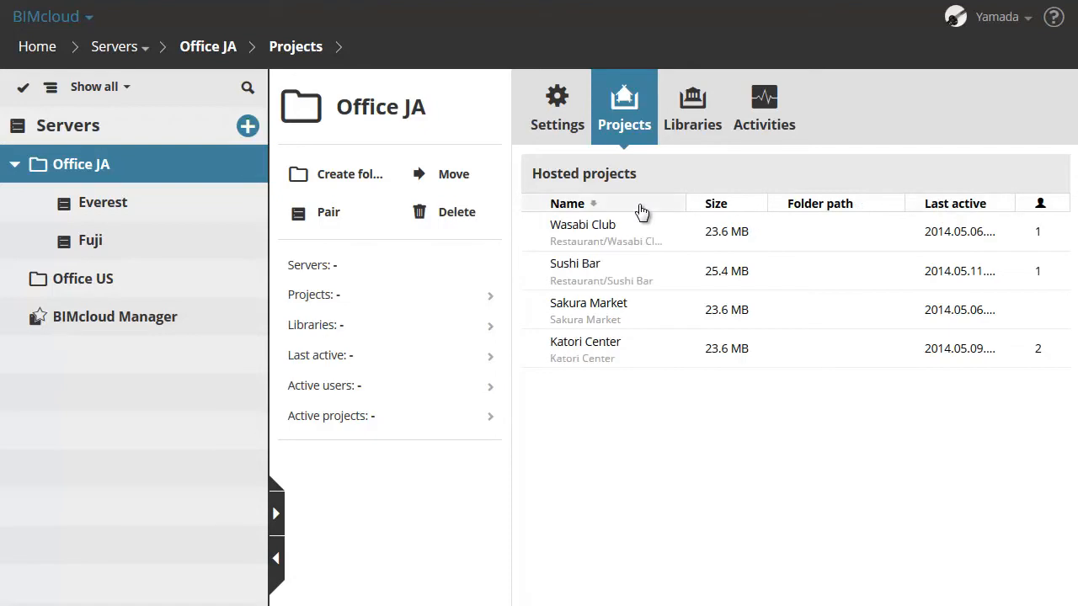
click(692, 108)
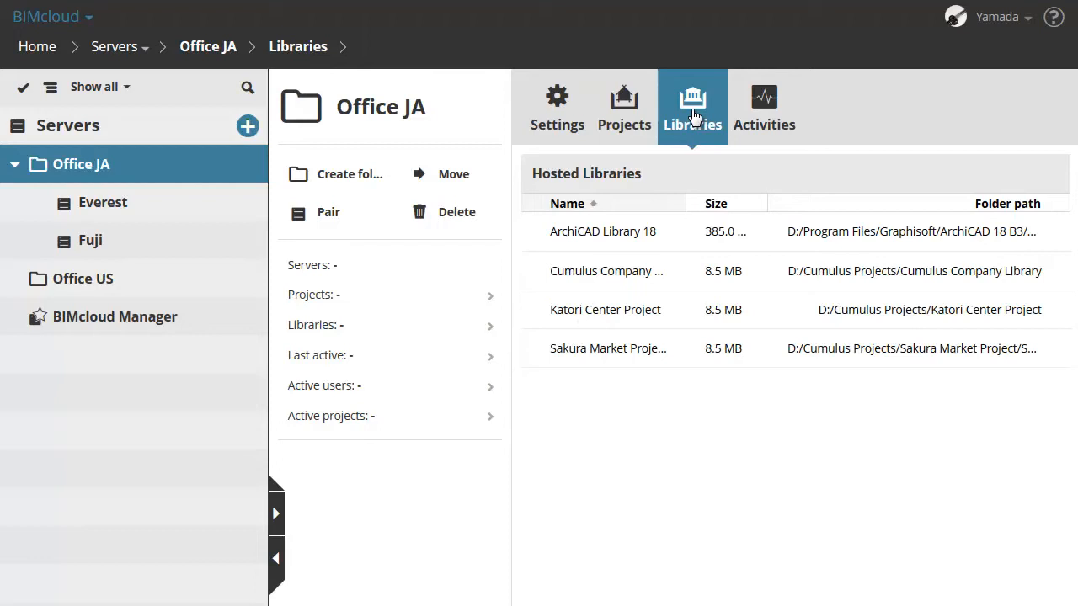
View Office JA's activity log, then switch to the Fuji server's panels
click(758, 104)
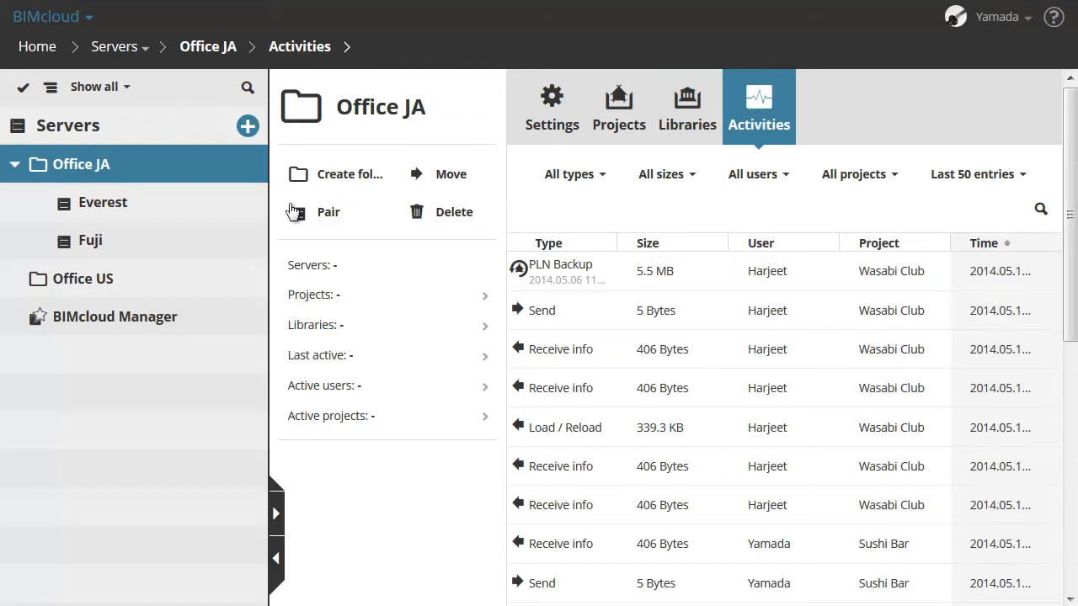
click(91, 239)
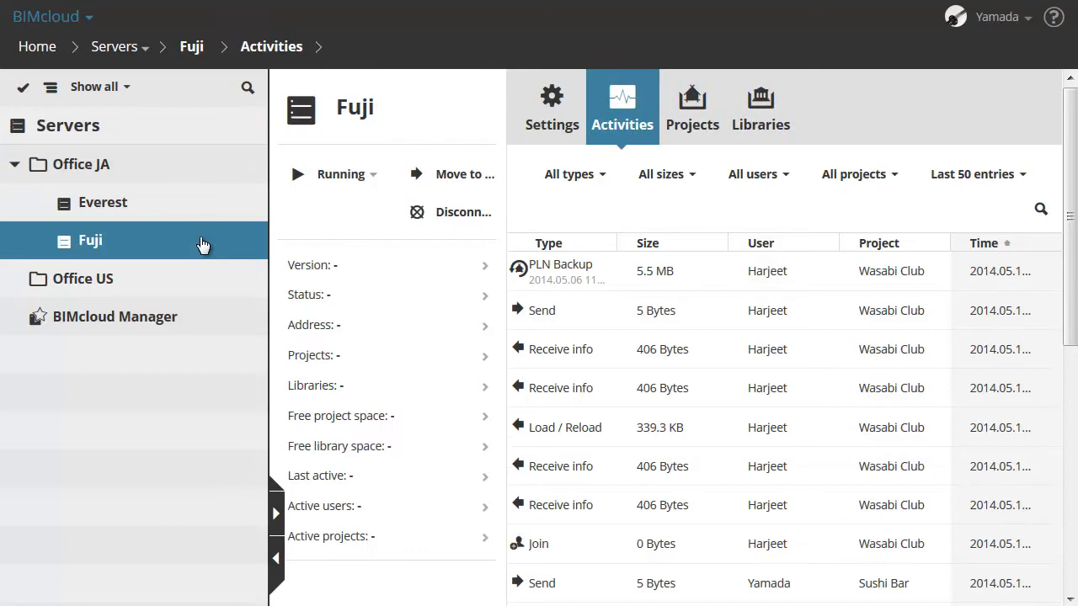
click(552, 105)
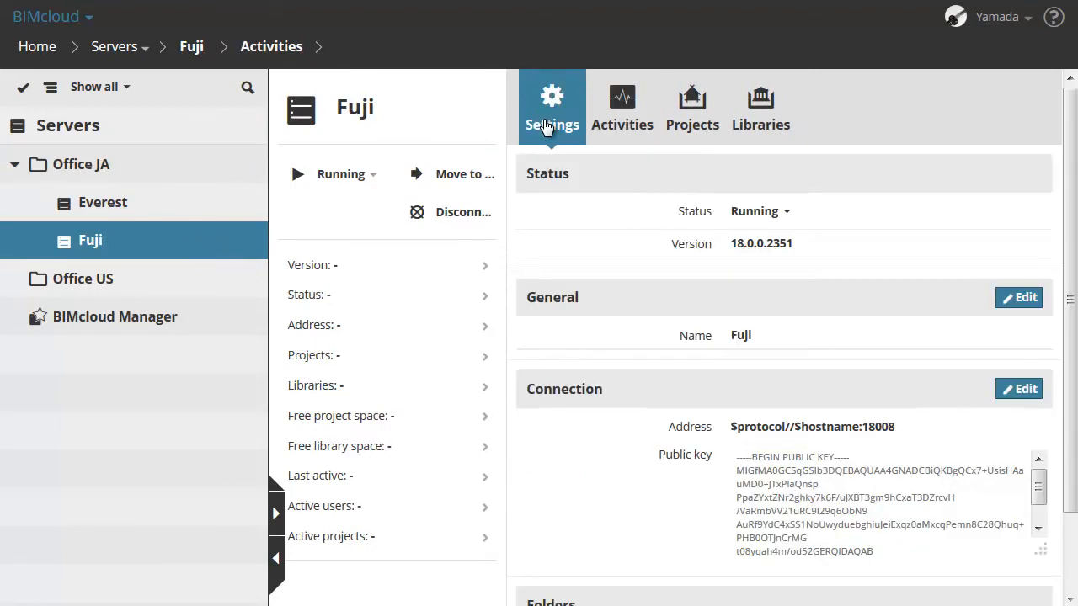
click(552, 109)
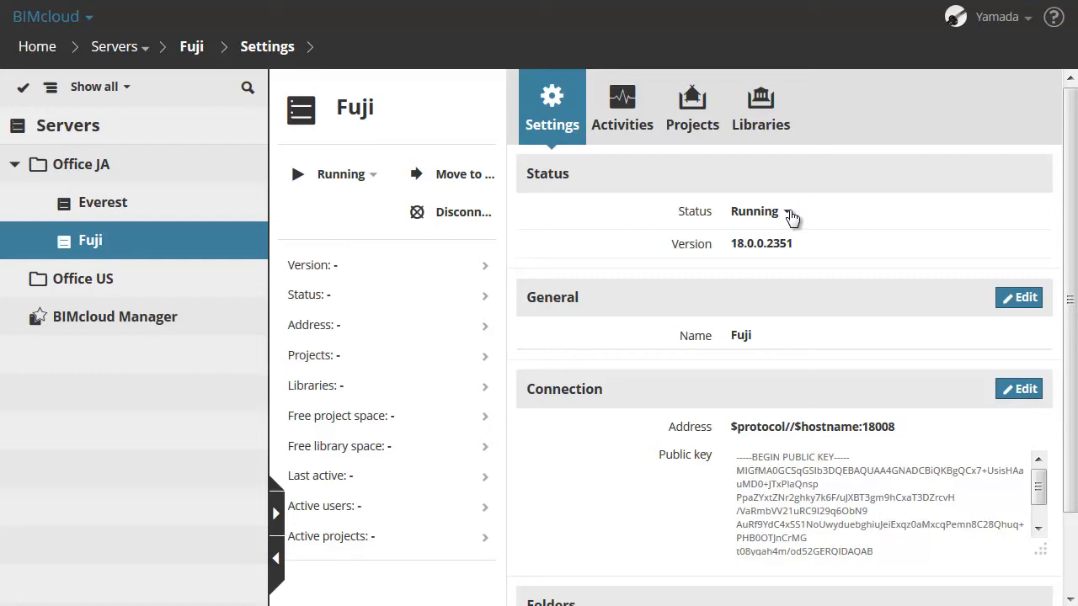
click(785, 212)
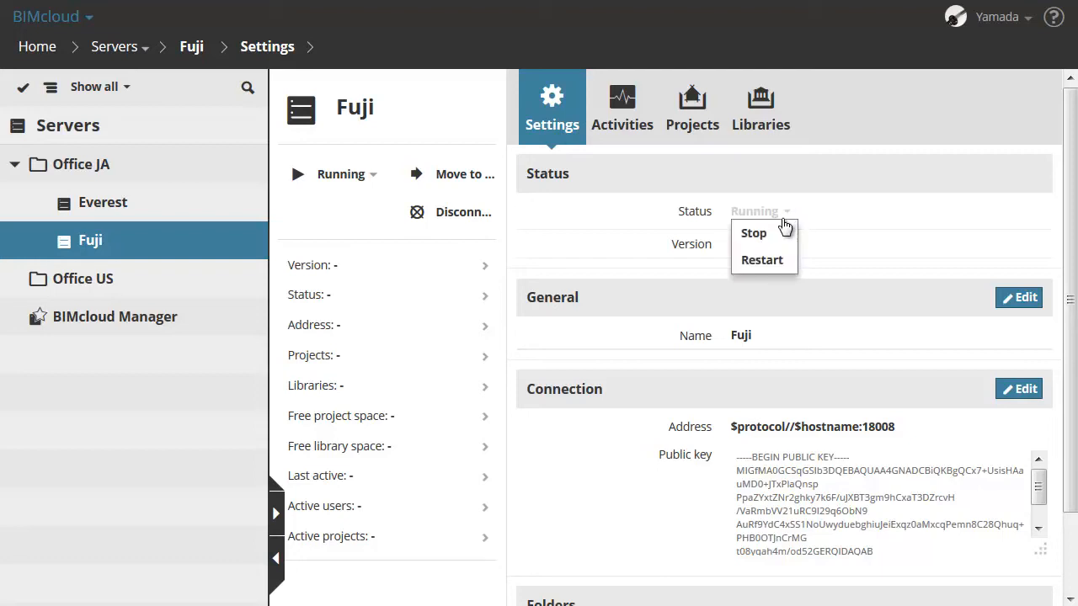
mouse_move(755, 233)
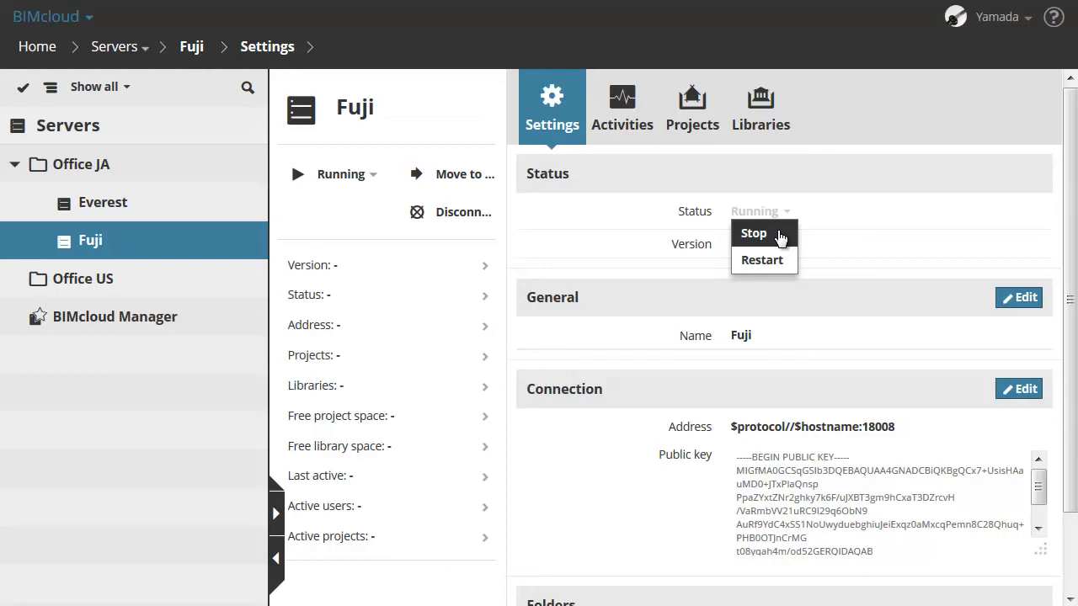
mouse_move(775, 259)
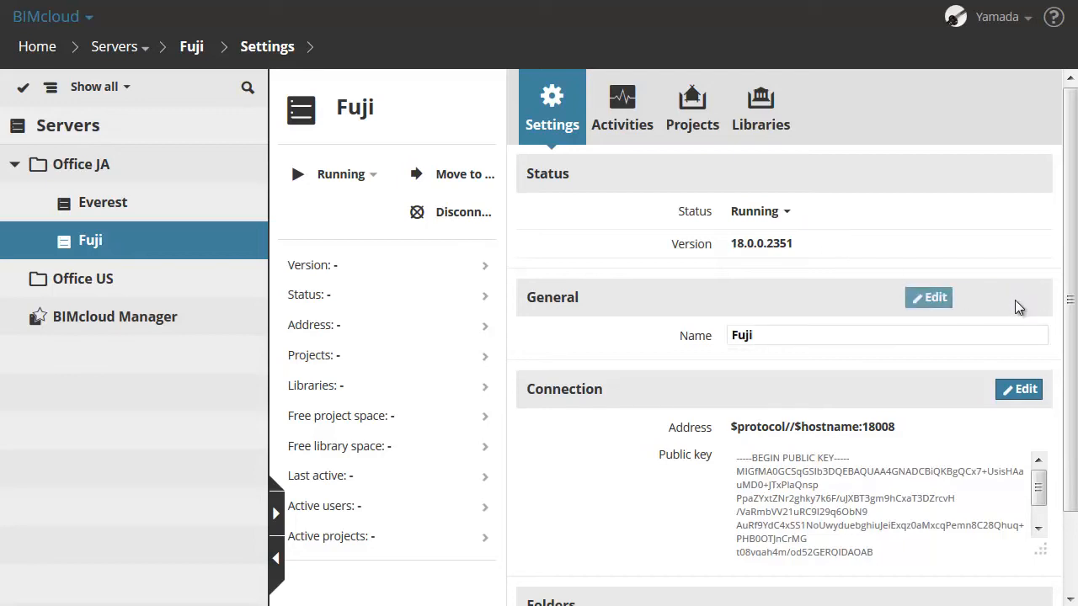
click(928, 296)
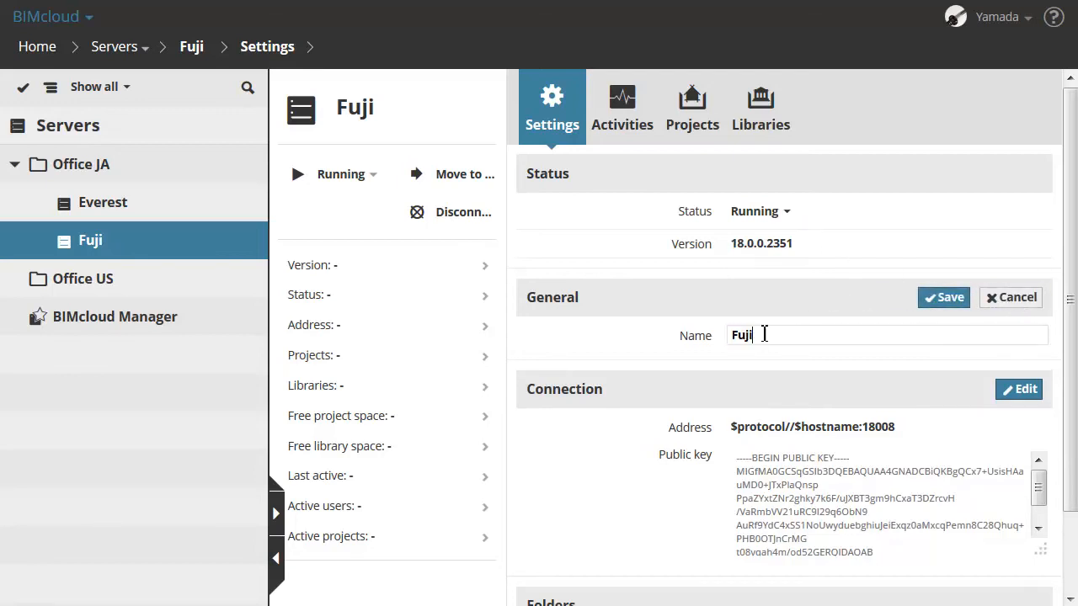
click(1011, 296)
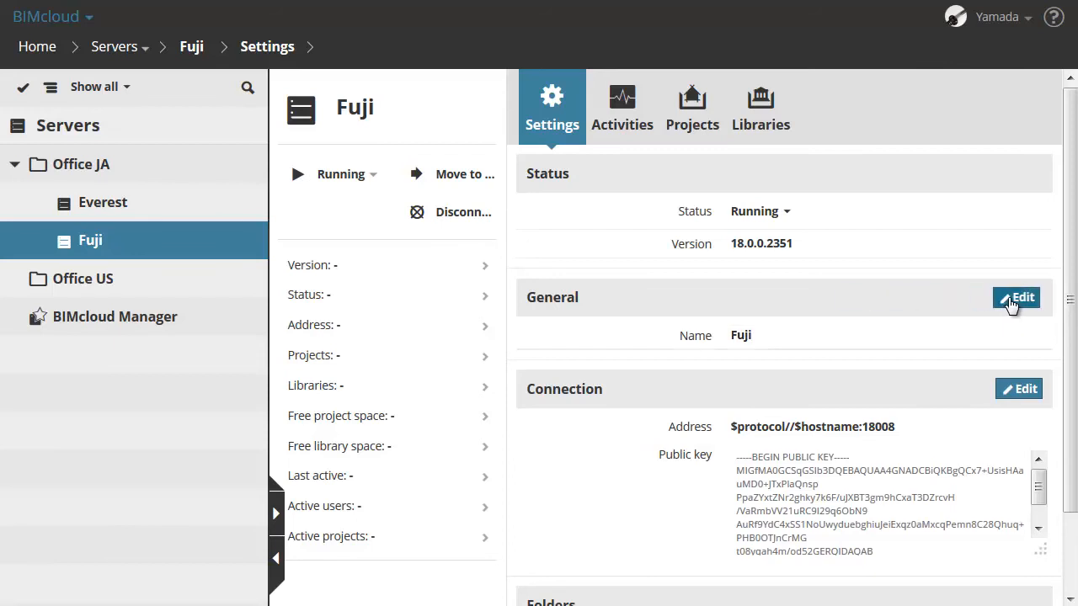
scroll(down, 3)
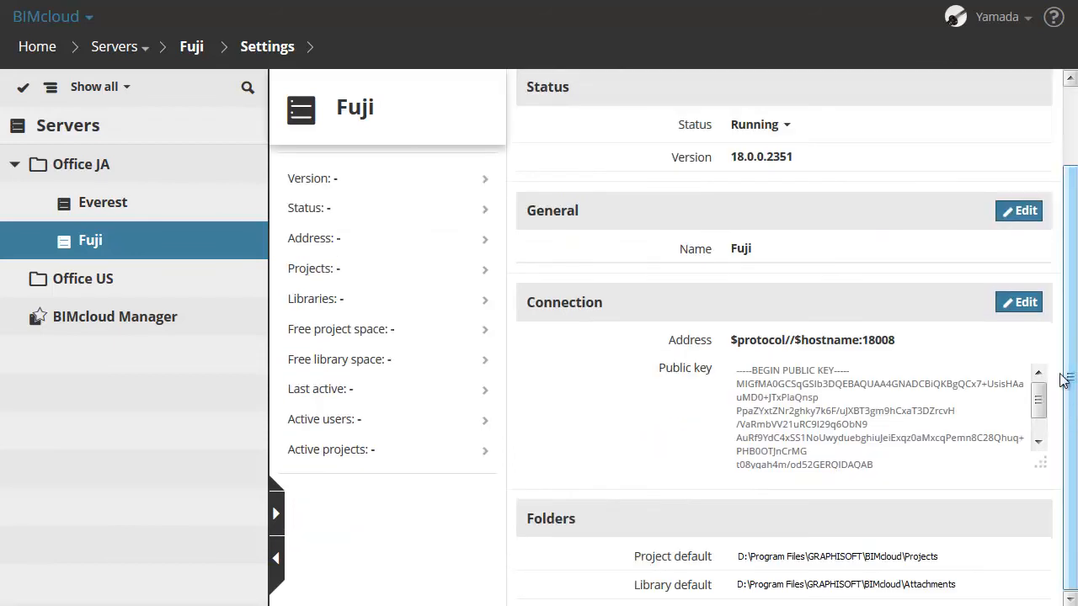
click(1017, 301)
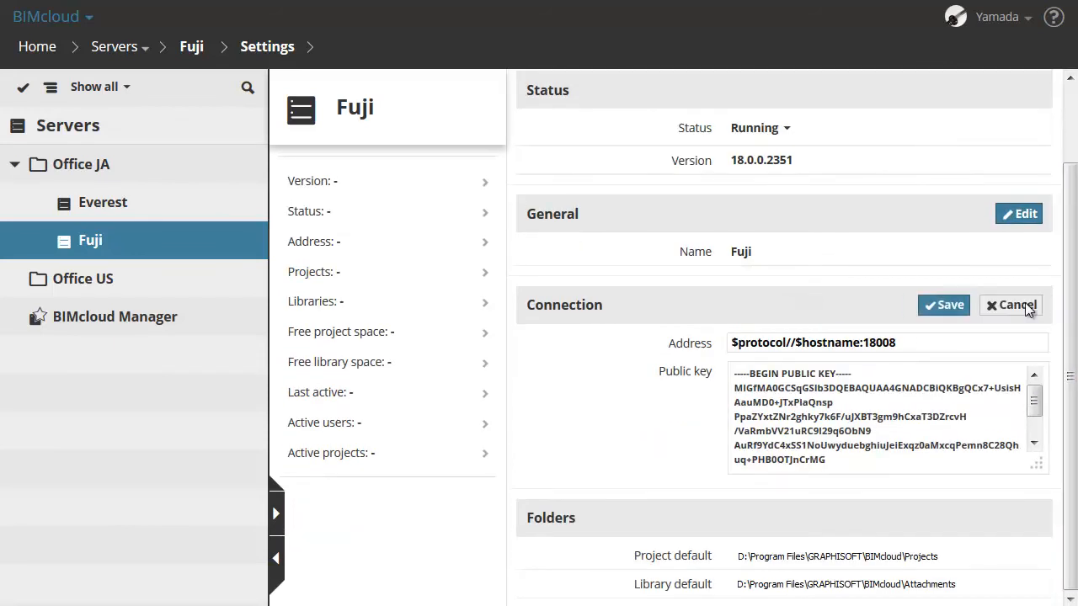
mouse_move(1018, 305)
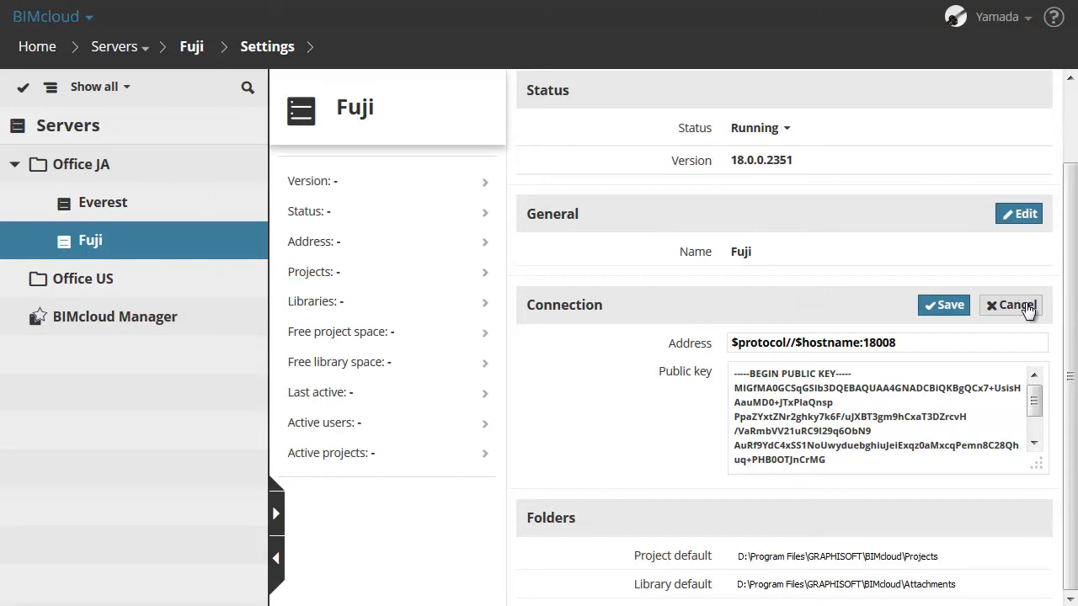
click(1010, 305)
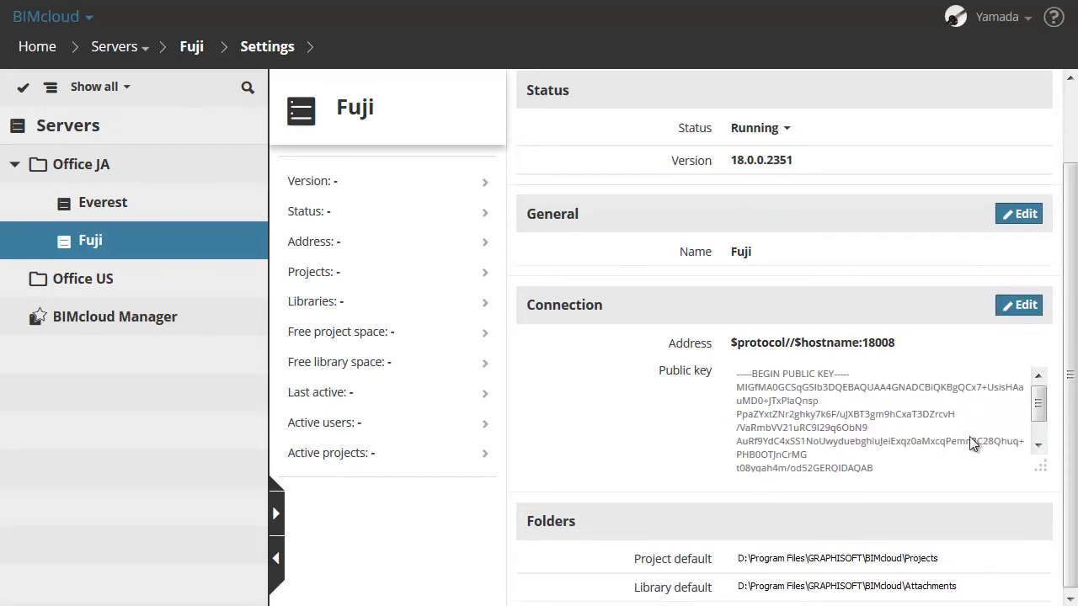
mouse_move(963, 536)
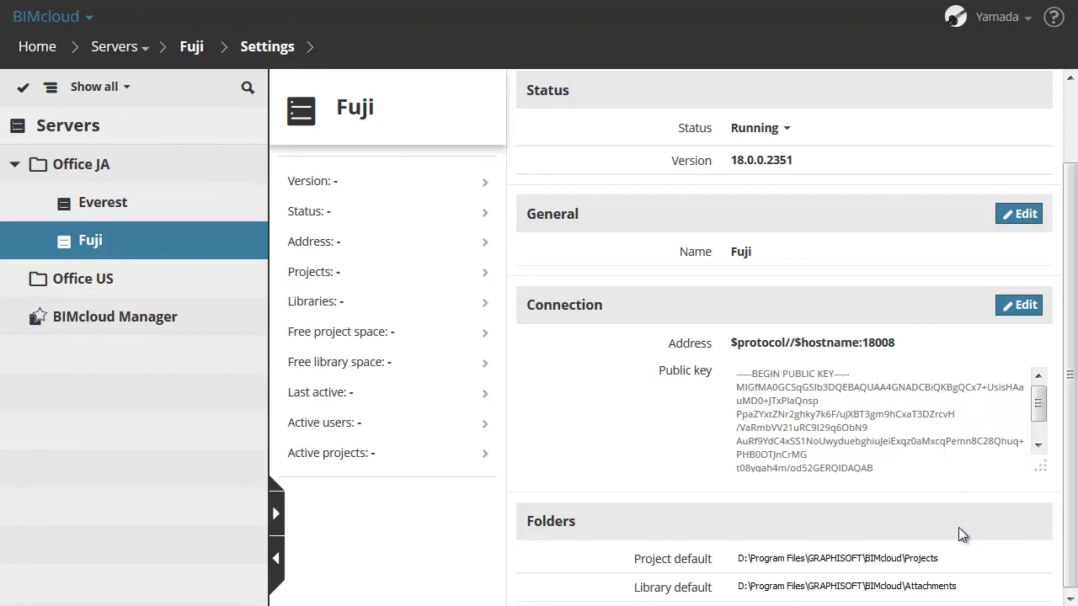
Step through Fuji's Activities, Projects and Libraries panels, ending on its hosted libraries
click(623, 108)
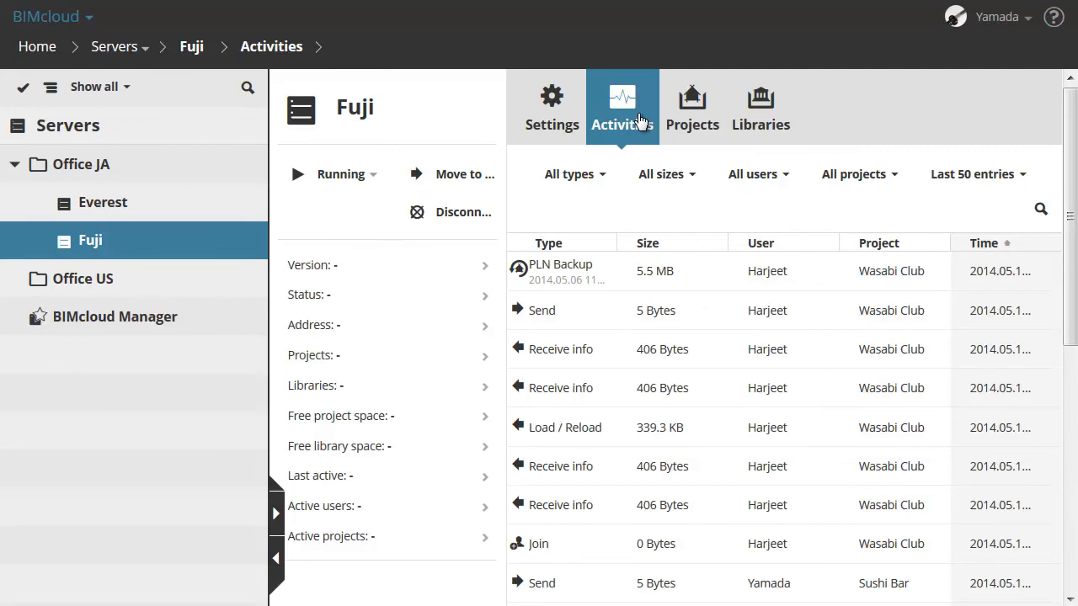
mouse_move(697, 114)
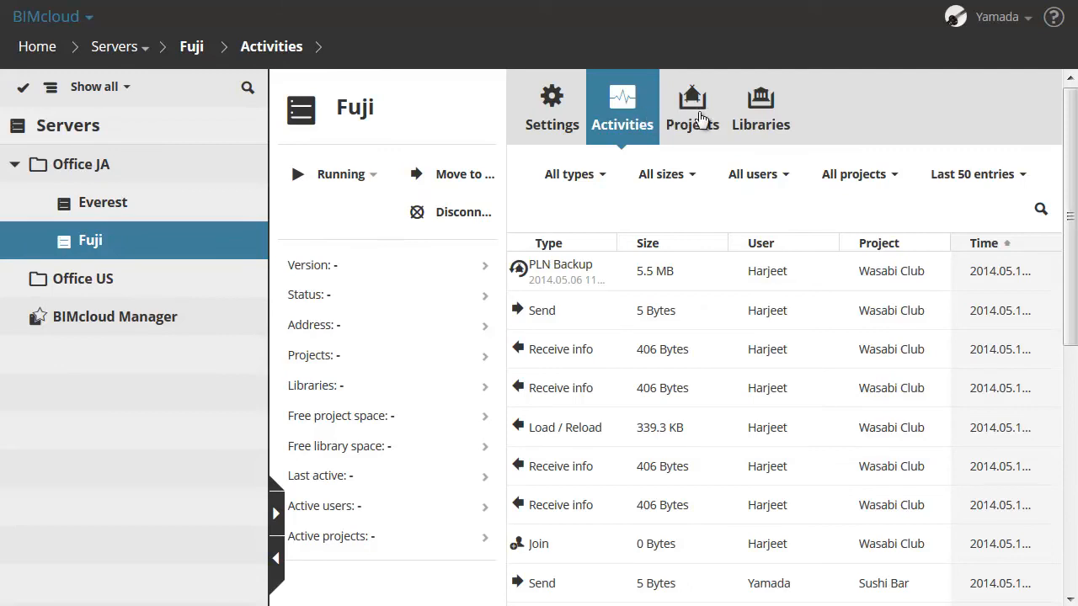
click(697, 104)
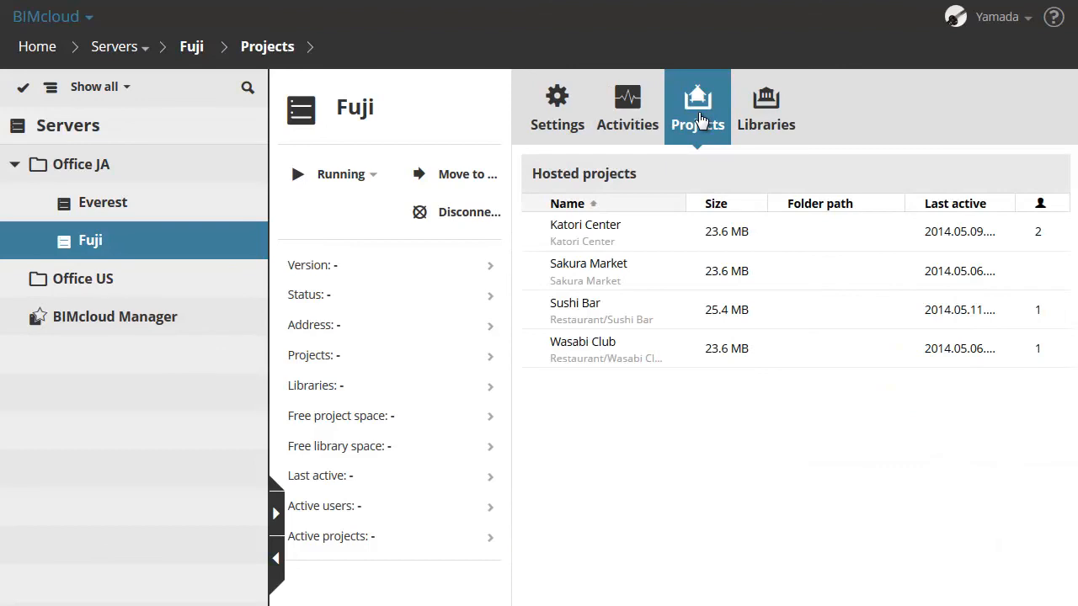
mouse_move(754, 124)
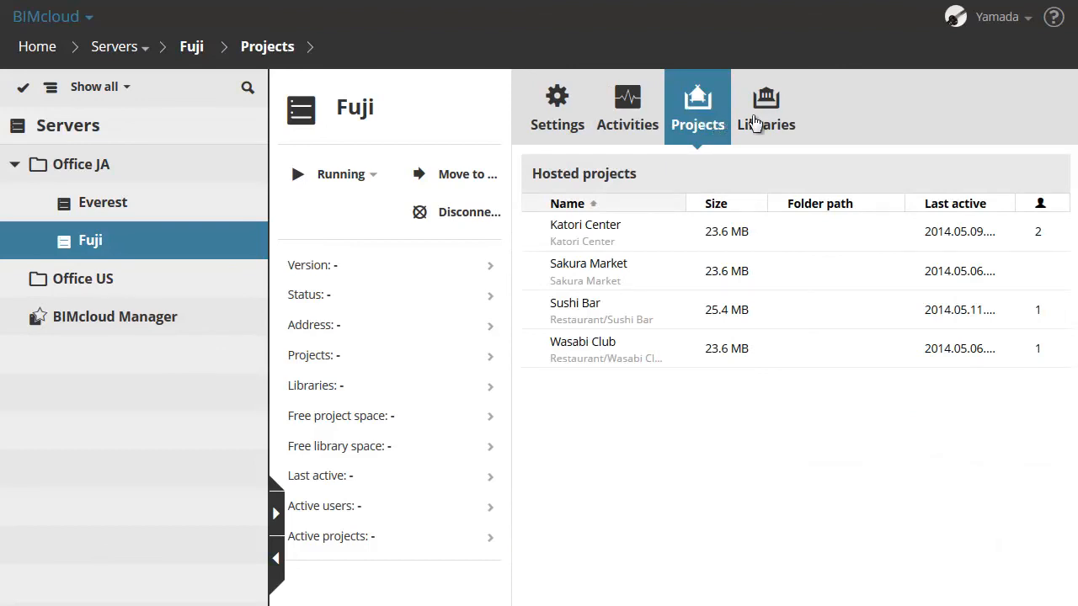
click(765, 104)
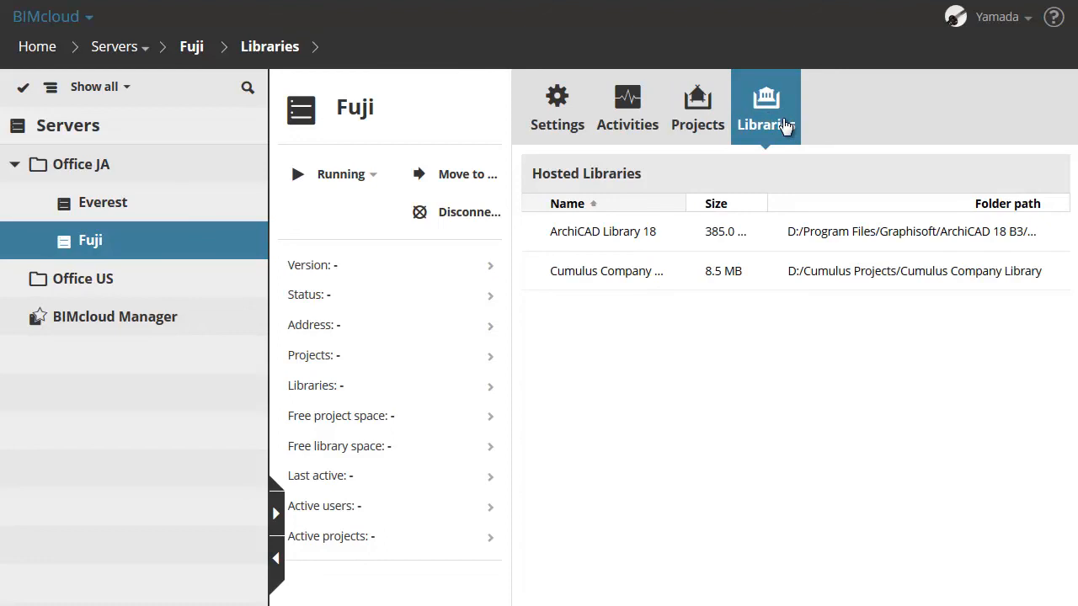
mouse_move(975, 92)
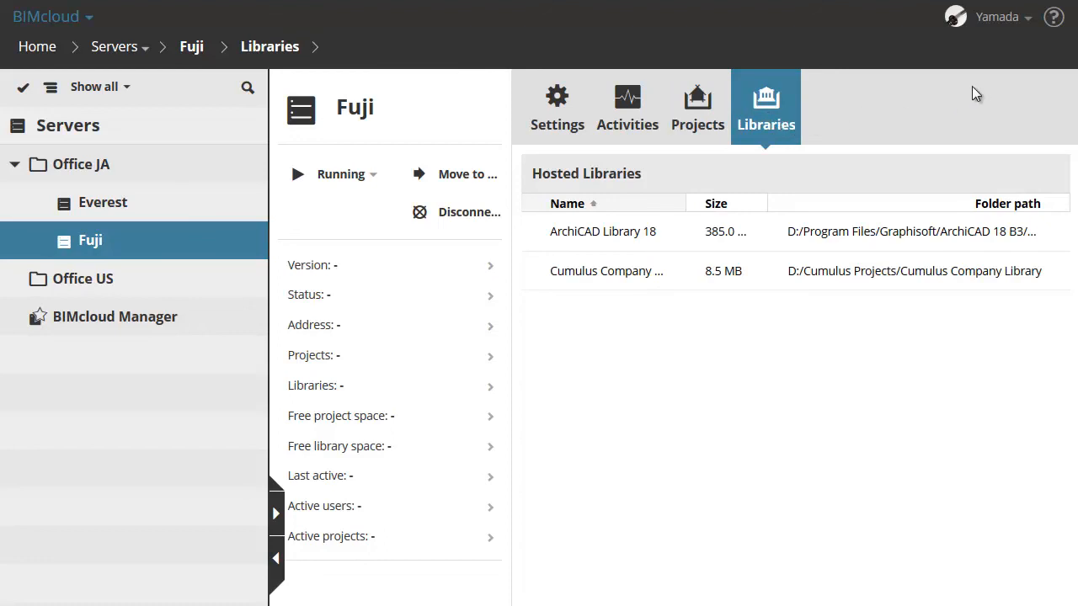